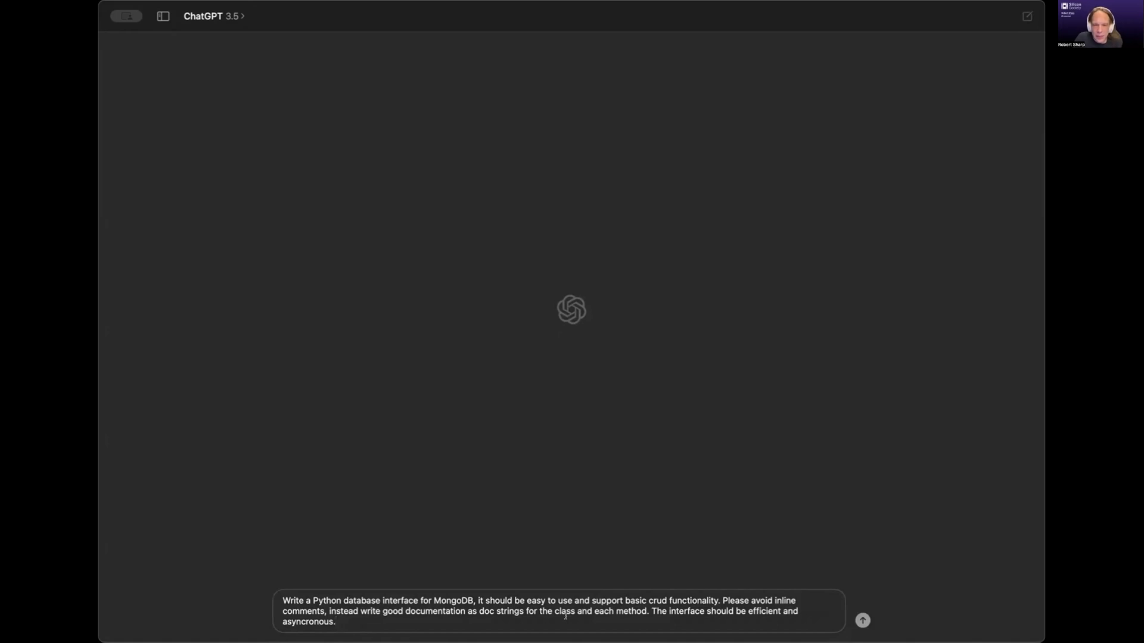
- Submit the async MongoDB interface prompt with docstrings to ChatGPT 3.5
left_click(862, 621)
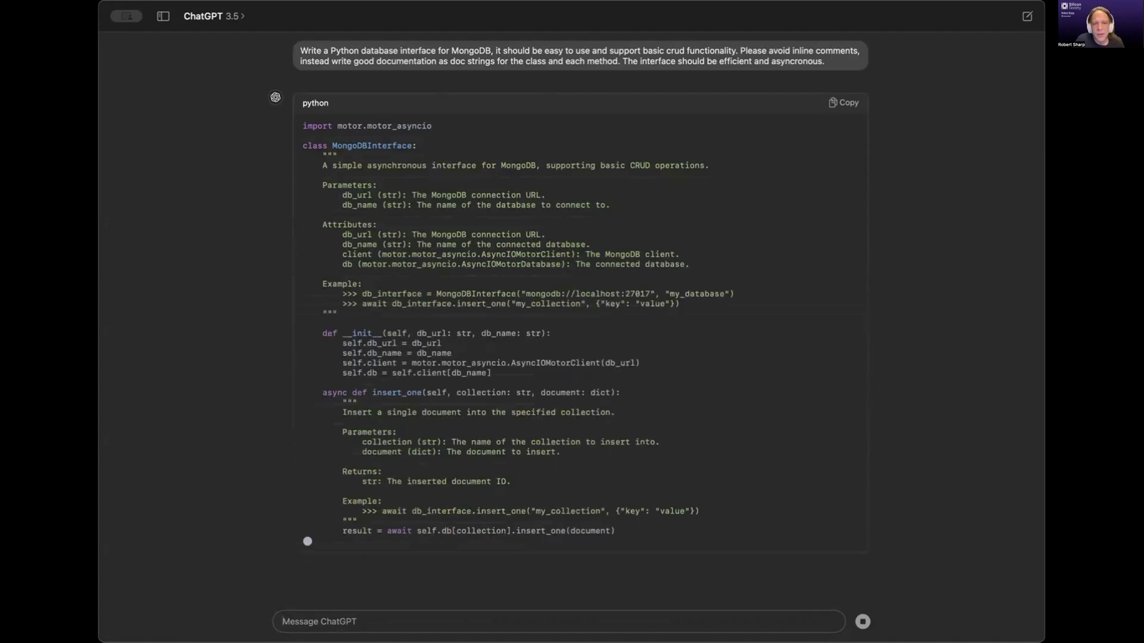
- Review the generated find_one, find_many, update_one and delete_one methods, then return to the top
scroll("down", 3)
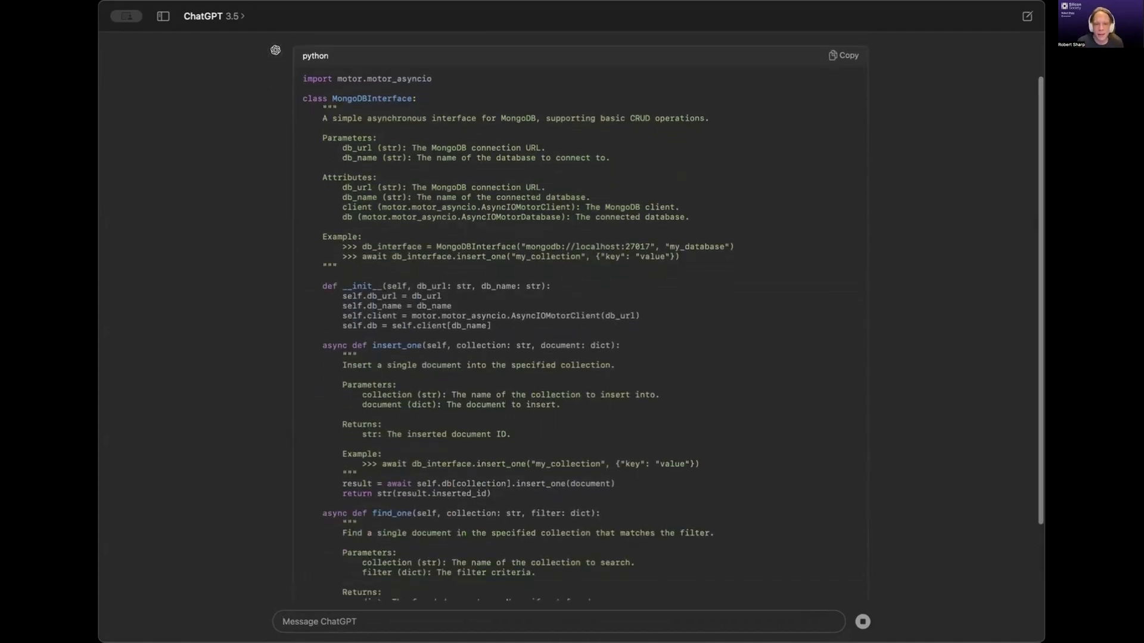
scroll("down", 3)
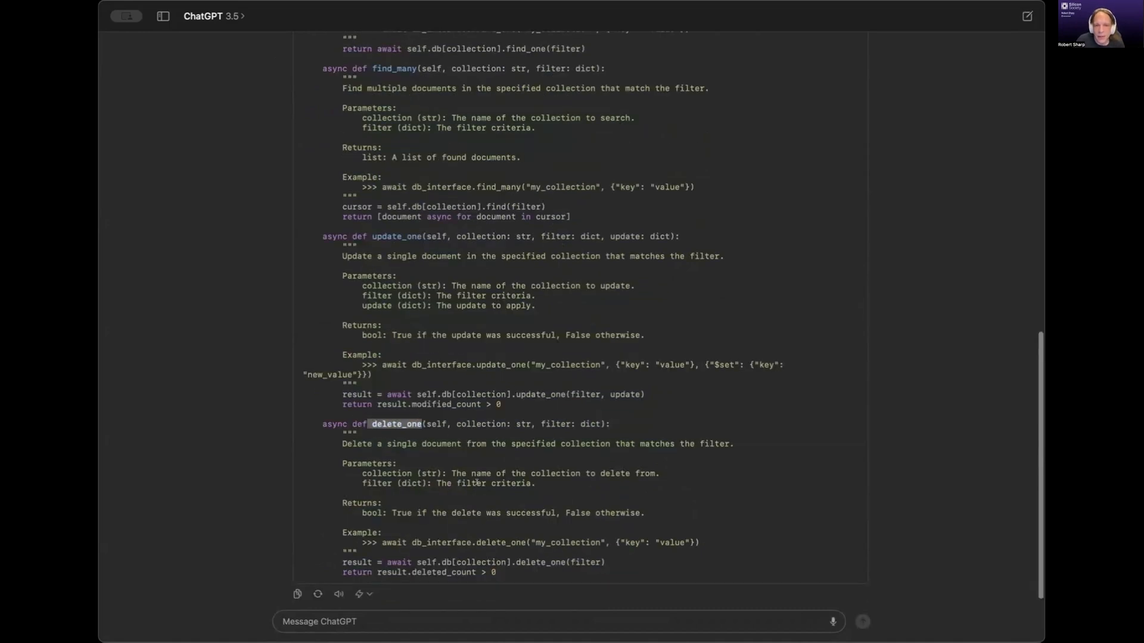
scroll("up", 3)
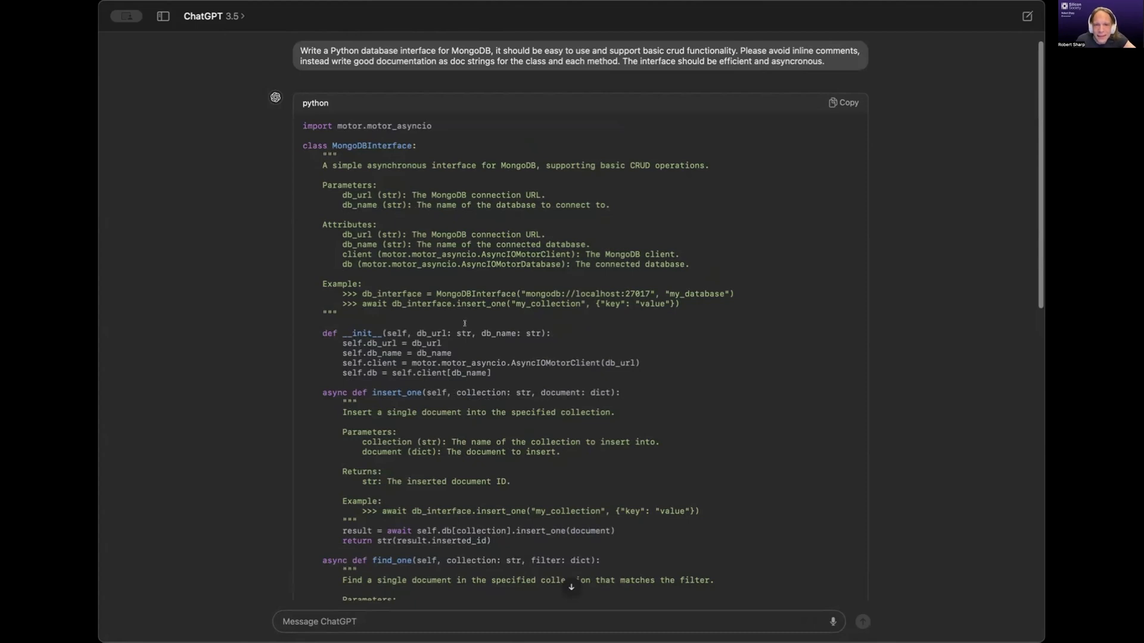
double_click(461, 334)
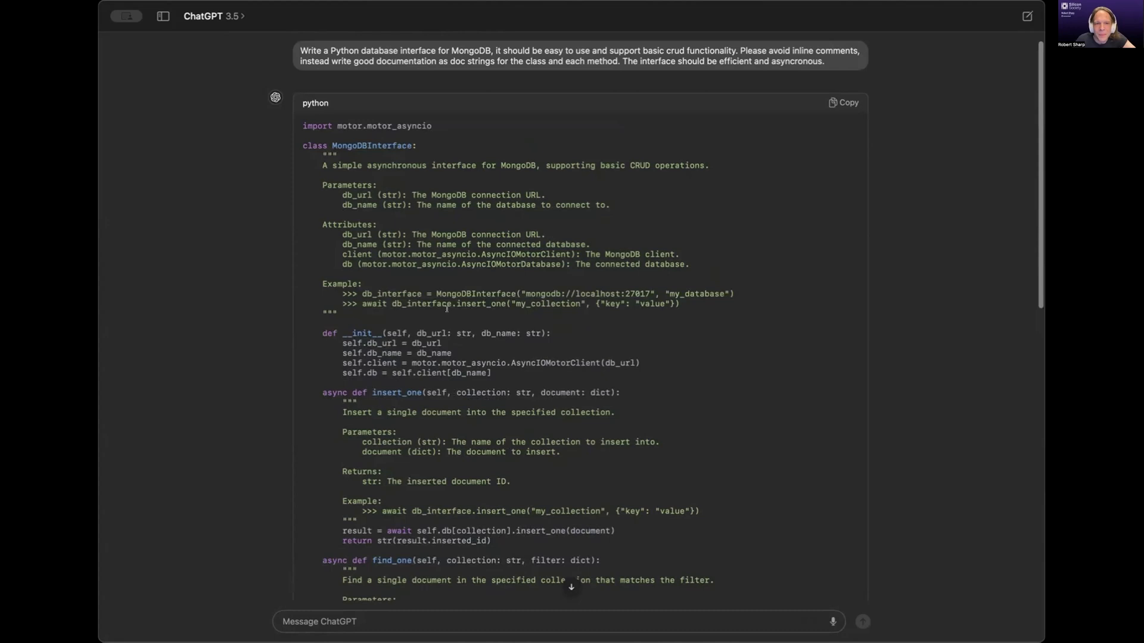
left_click_drag(323, 164, 677, 304)
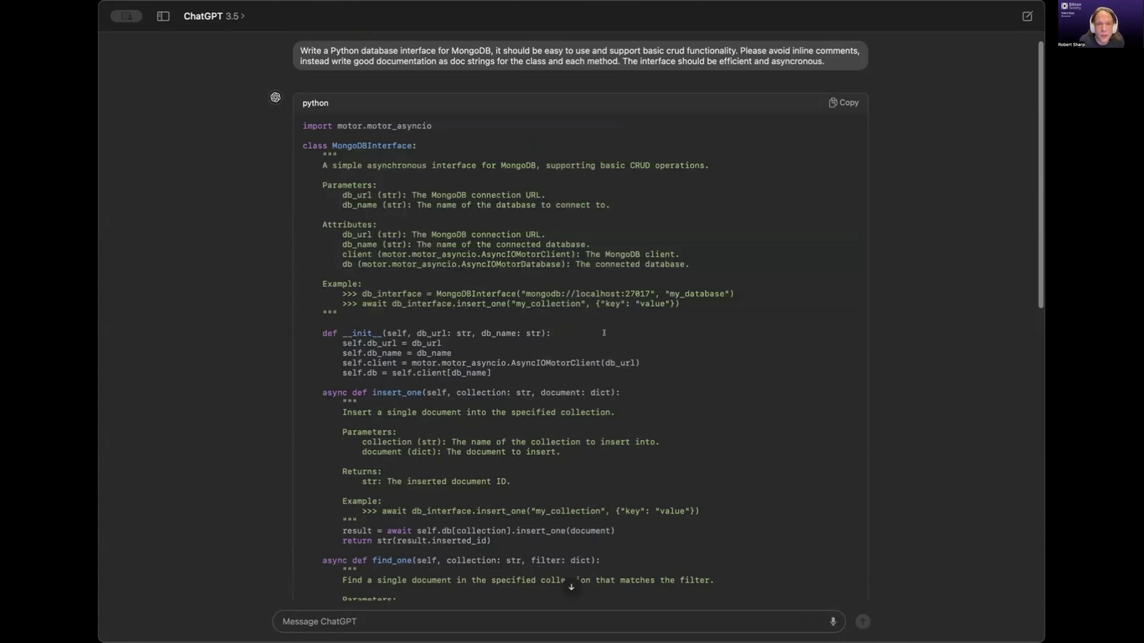
double_click(383, 125)
type("Create the game \"Snake\" in Python.")
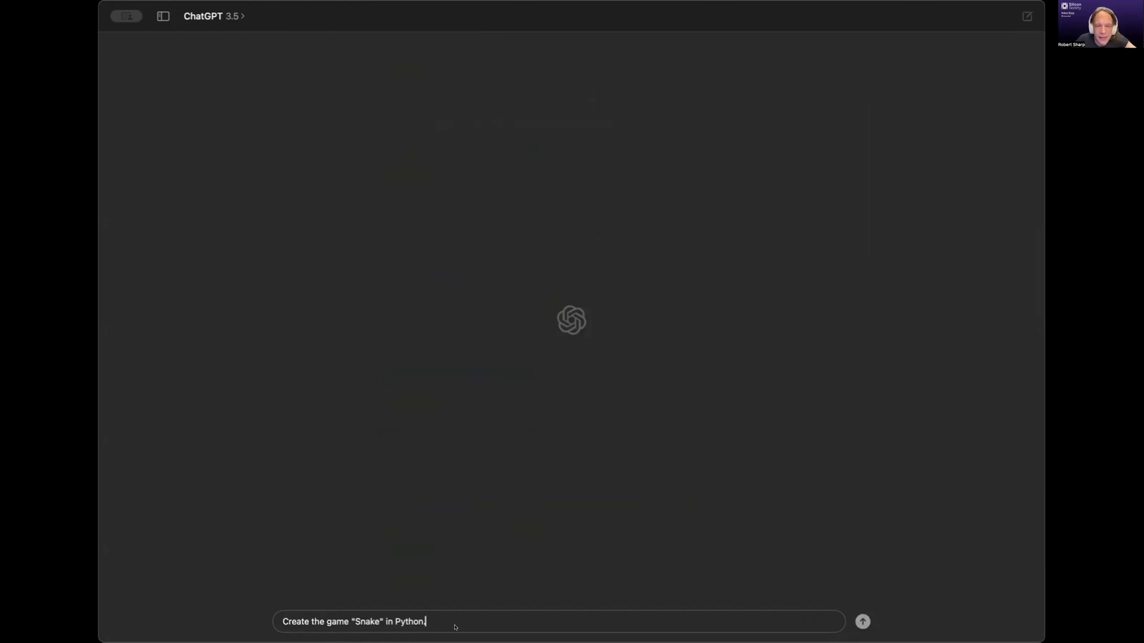
- Submit 'Create the game "Snake" in Python.' in a new chat
left_click(861, 621)
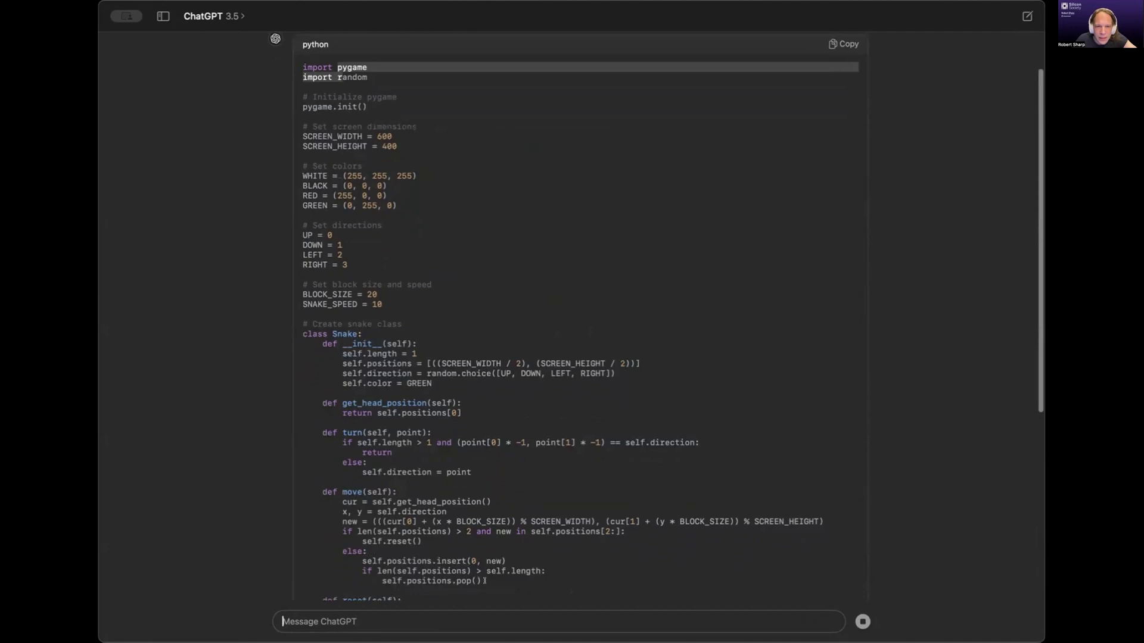
- Place the pygame Snake code into main.py and select the unresolved pygame import for installation
scroll("down", 3)
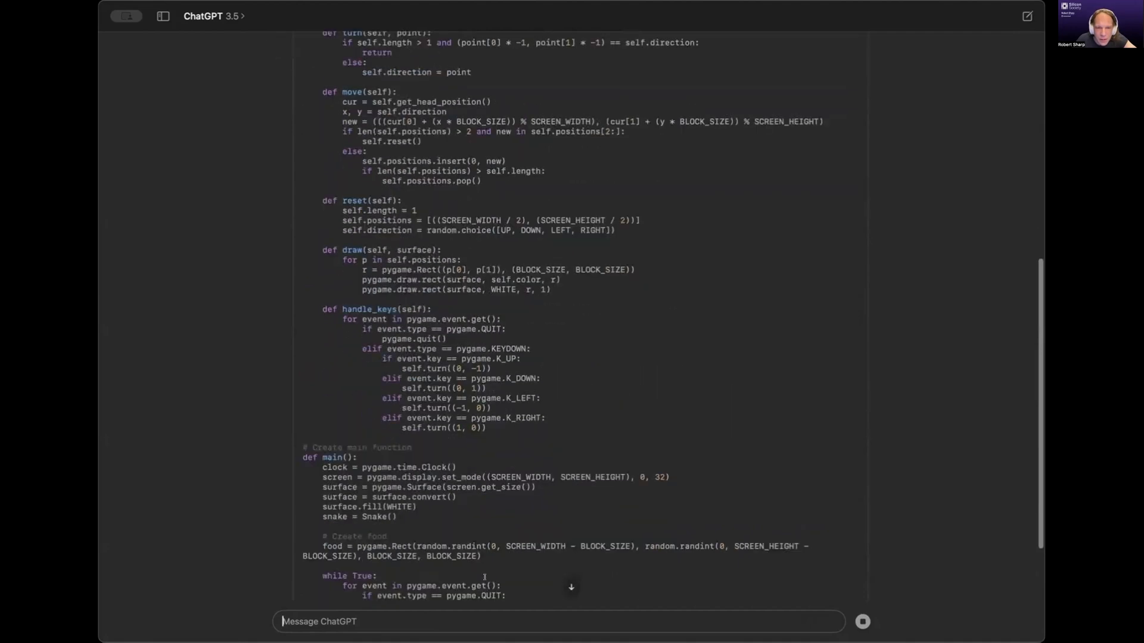
scroll("down", 3)
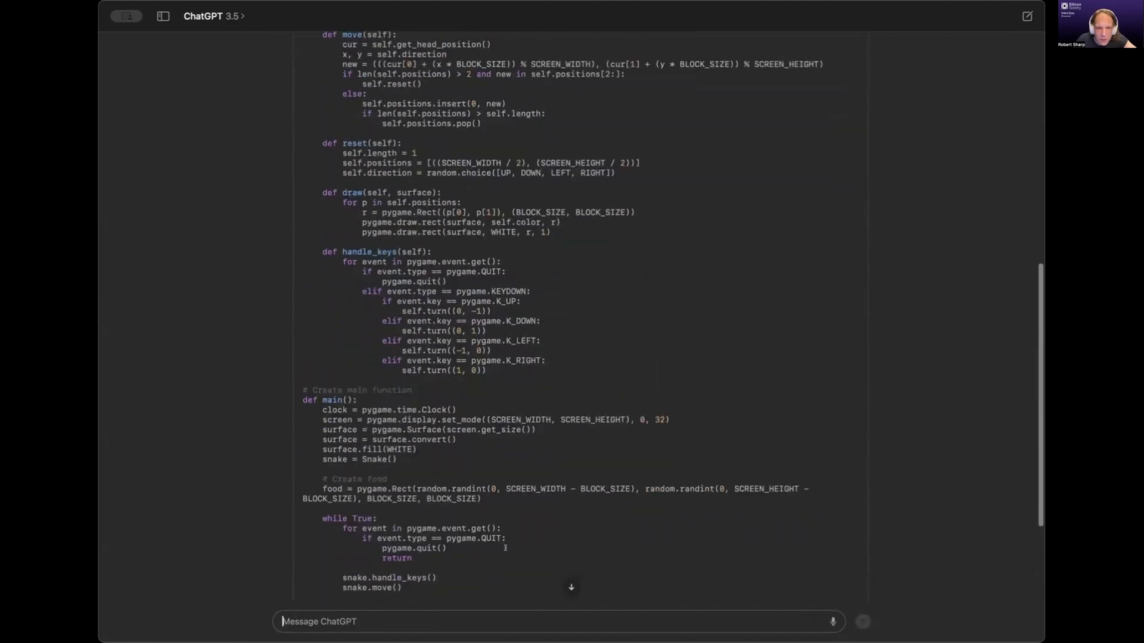
scroll("down", 3)
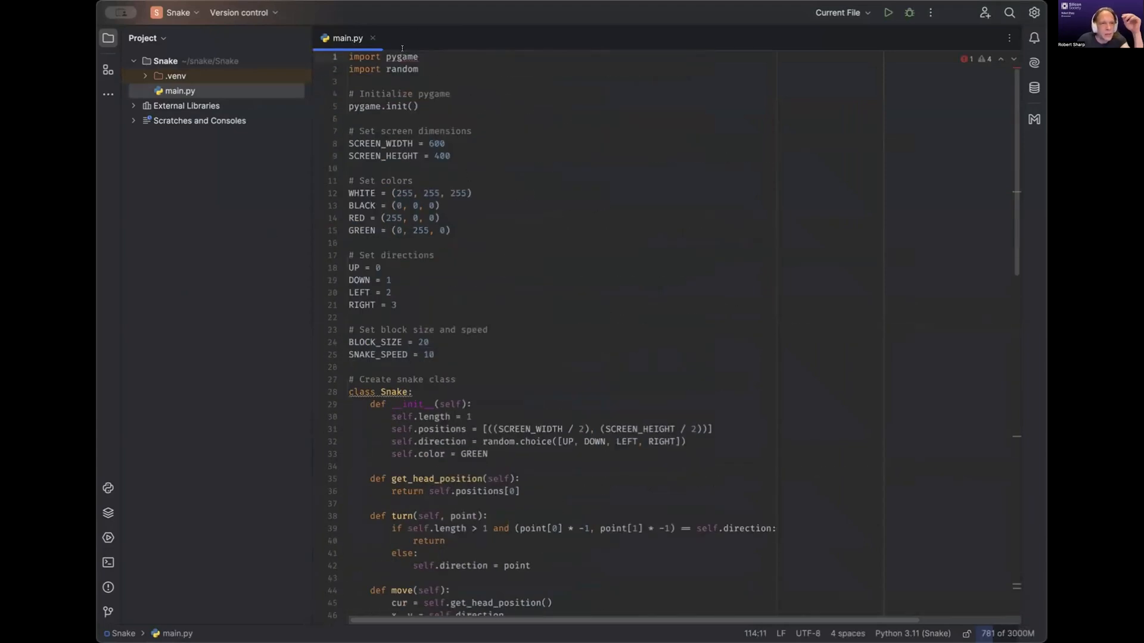
double_click(401, 56)
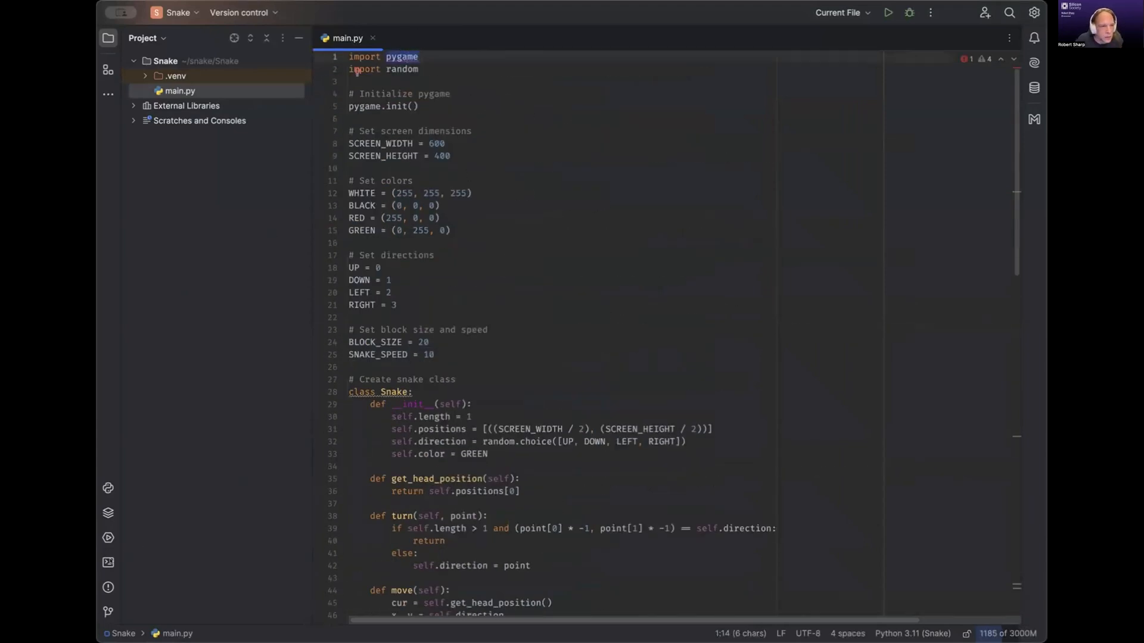
left_click(108, 562)
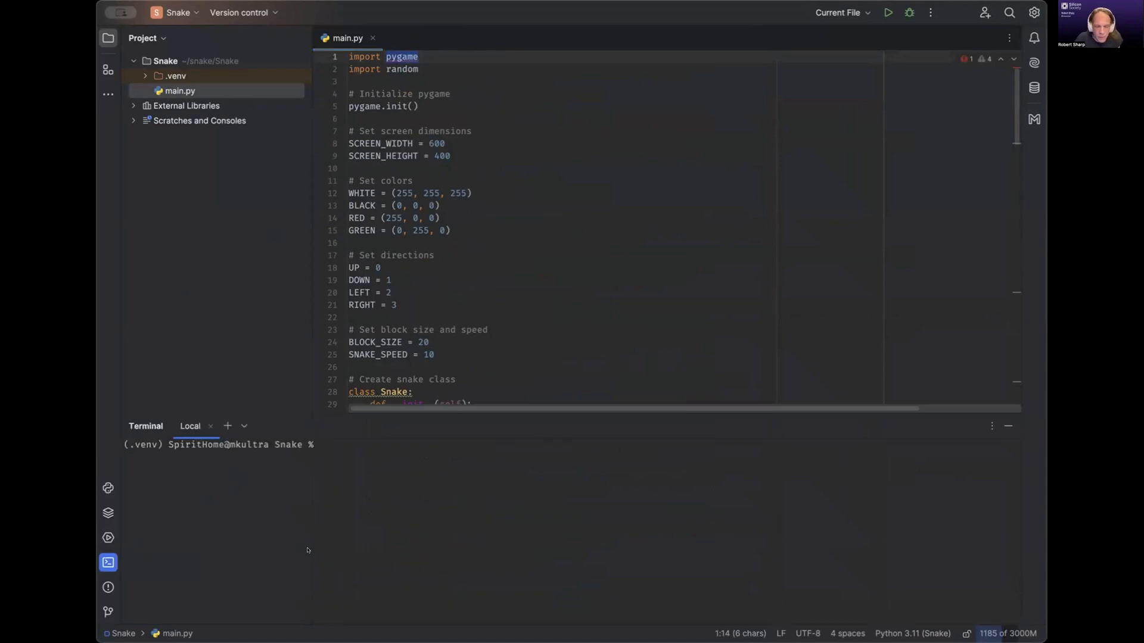
- Run 'pip install pygame' in the project terminal and return to main.py
type("pip install")
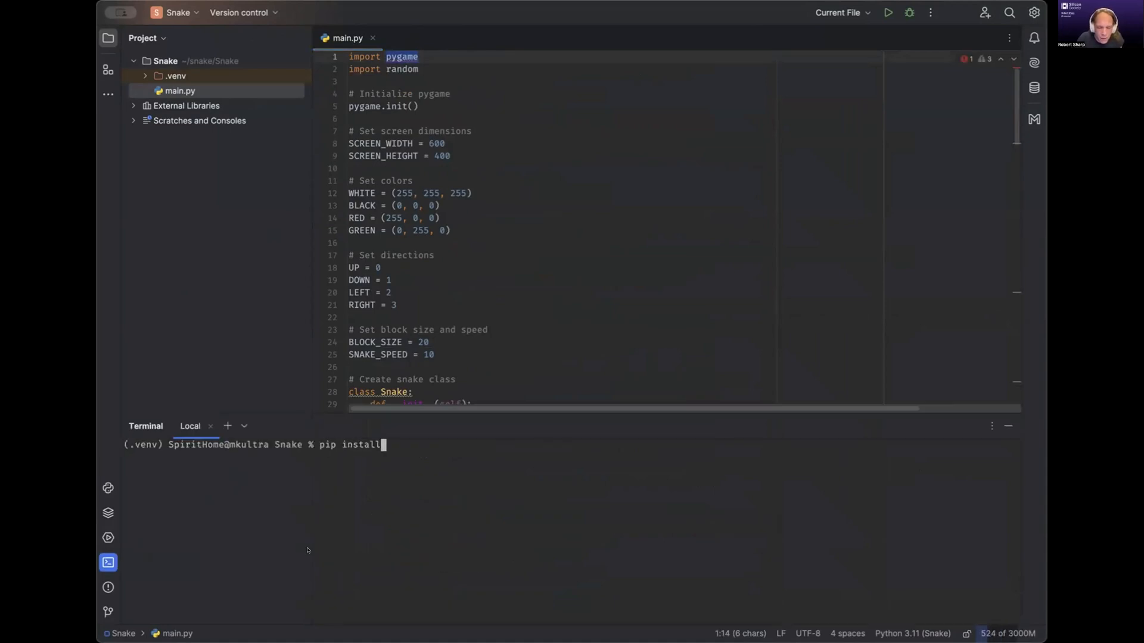
type("pygame")
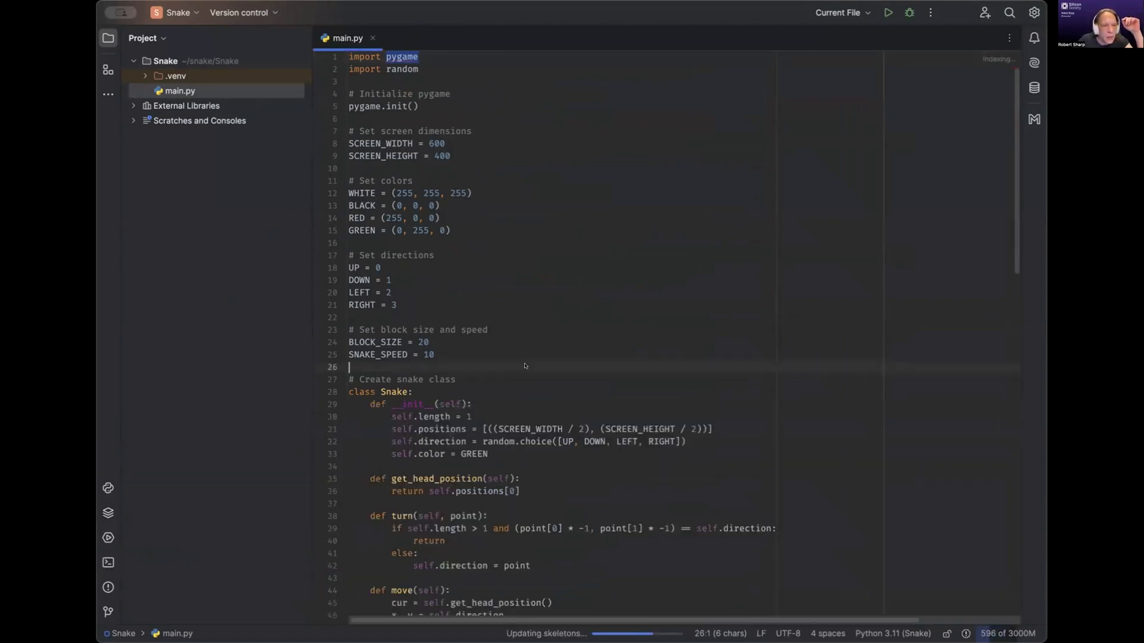
left_click(886, 12)
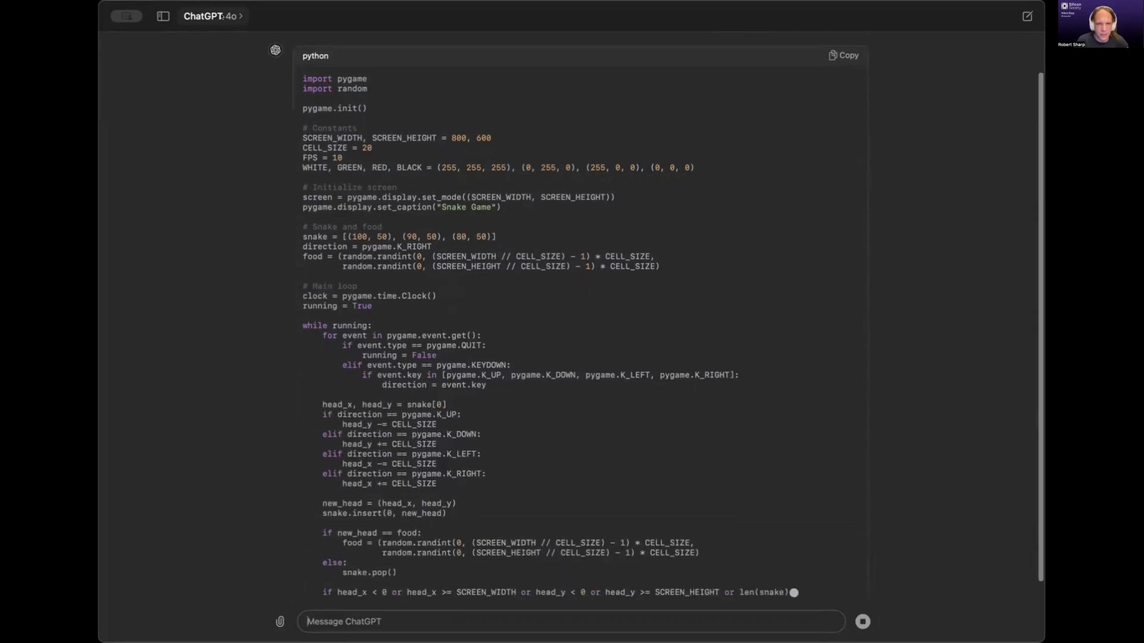
- Copy GPT-4o's Python Snake code block from the response
scroll("down", 3)
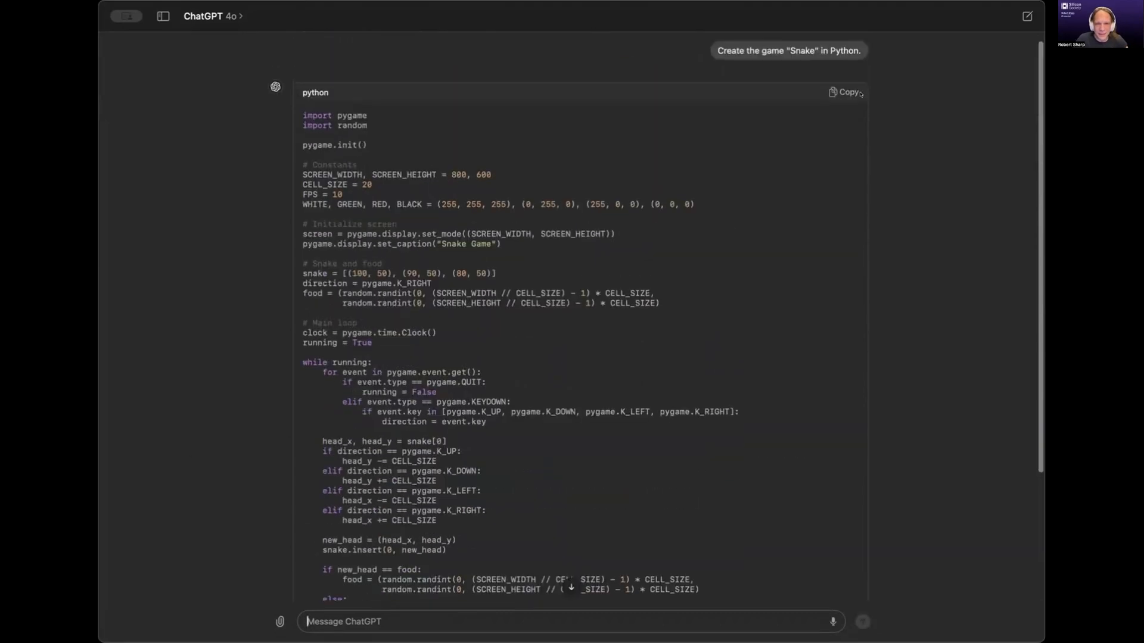
left_click(847, 92)
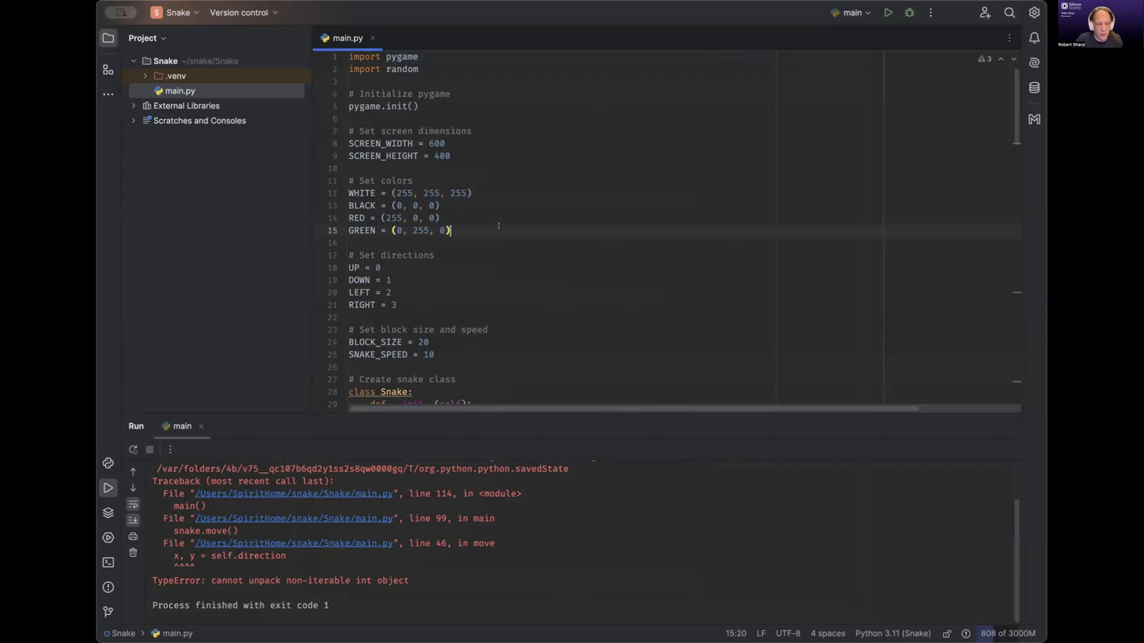
- Rerun main.py with the GPT-4o Snake script, finishing with exit code 0
scroll("down", 3)
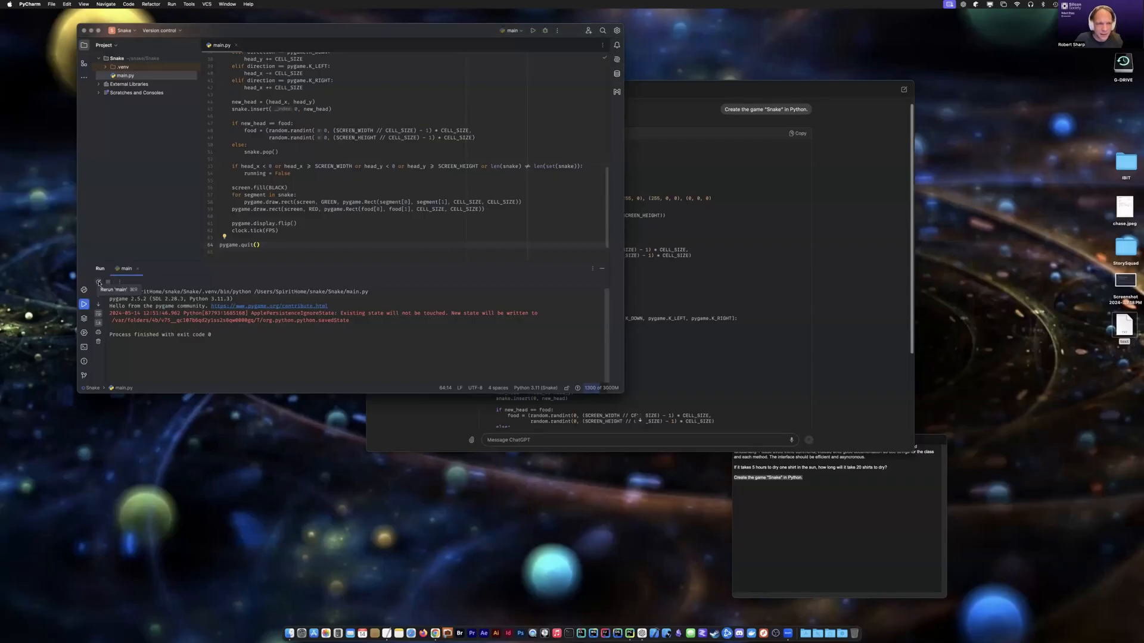
left_click(99, 283)
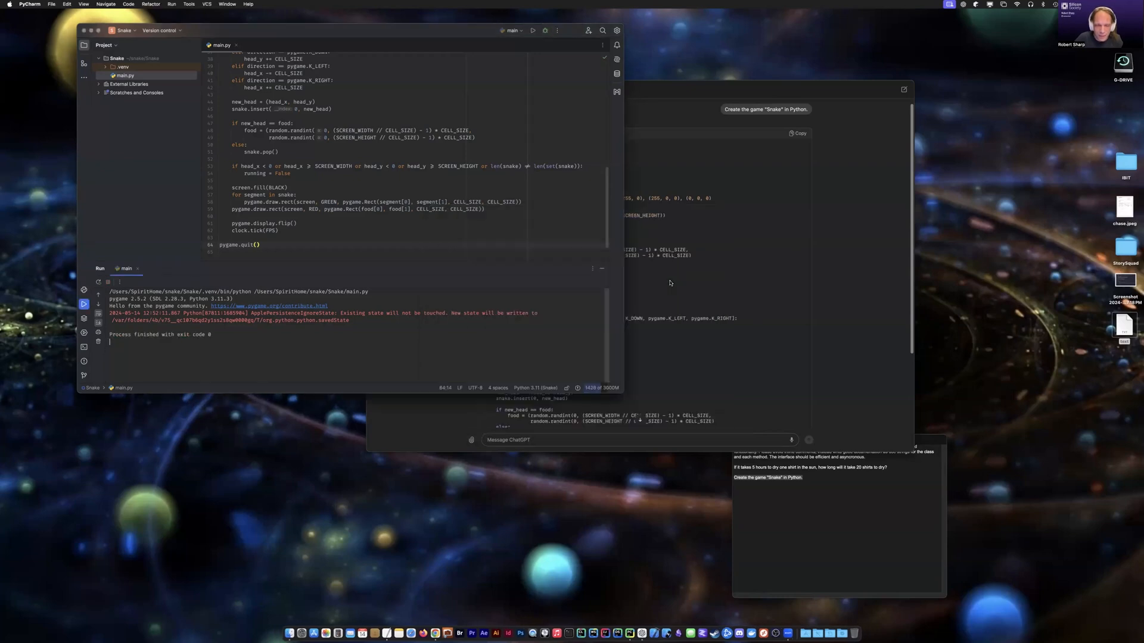
mouse_move(631, 365)
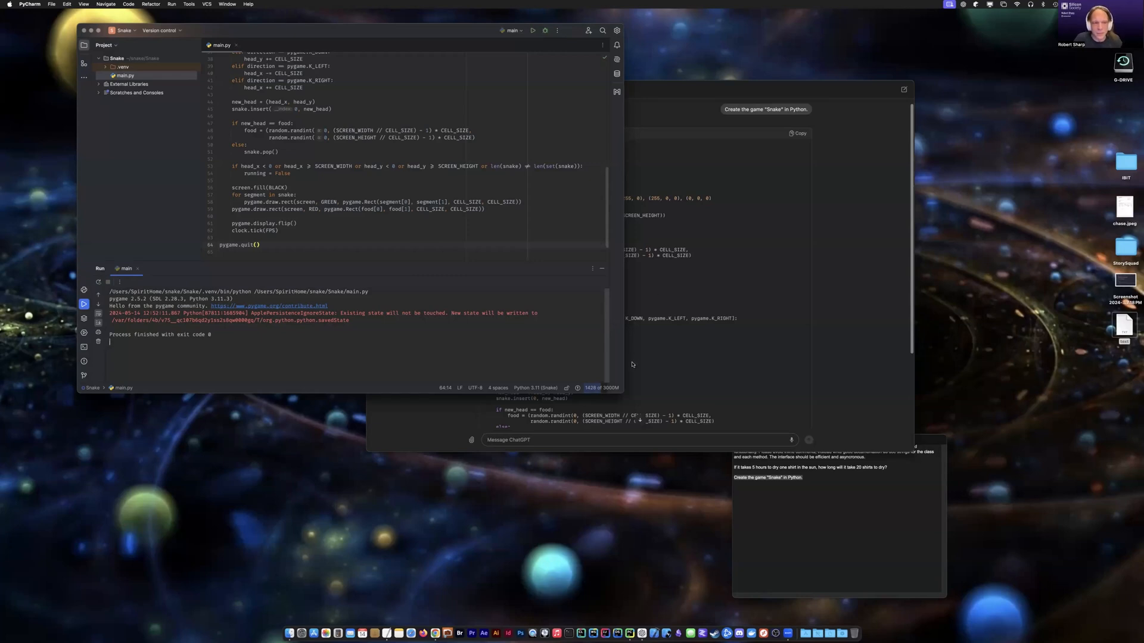
mouse_move(508, 346)
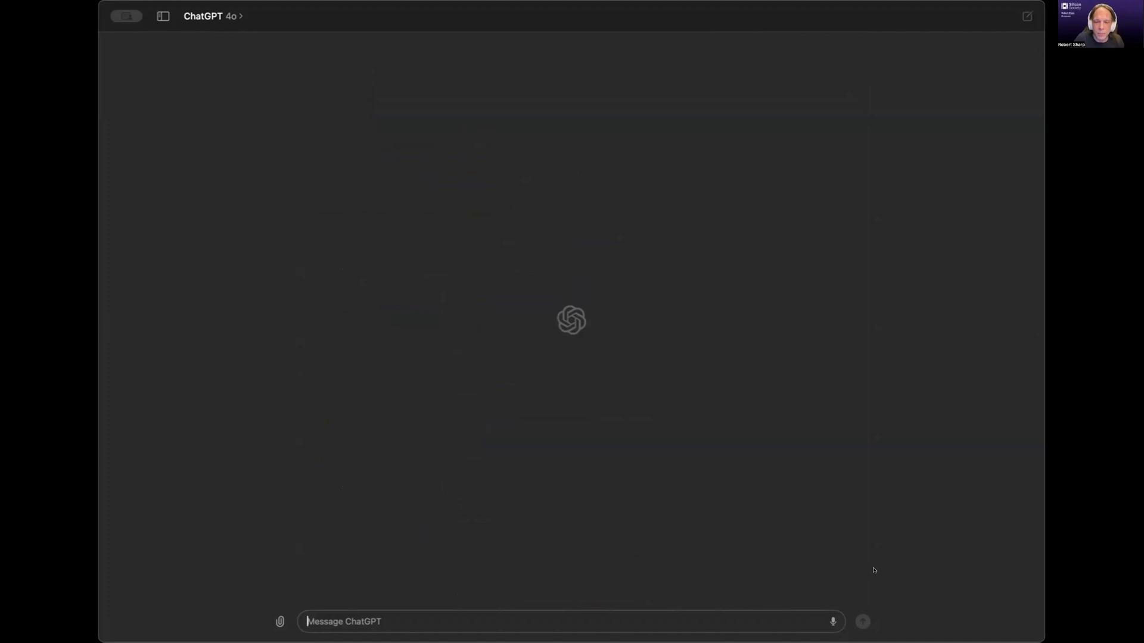
mouse_move(831, 619)
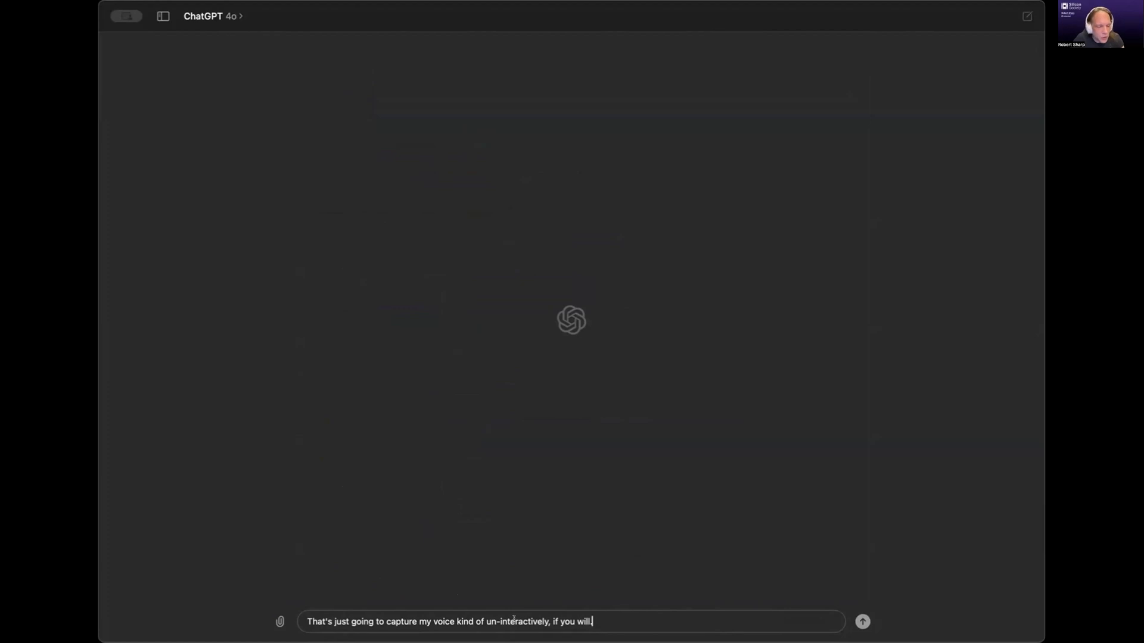
mouse_move(604, 540)
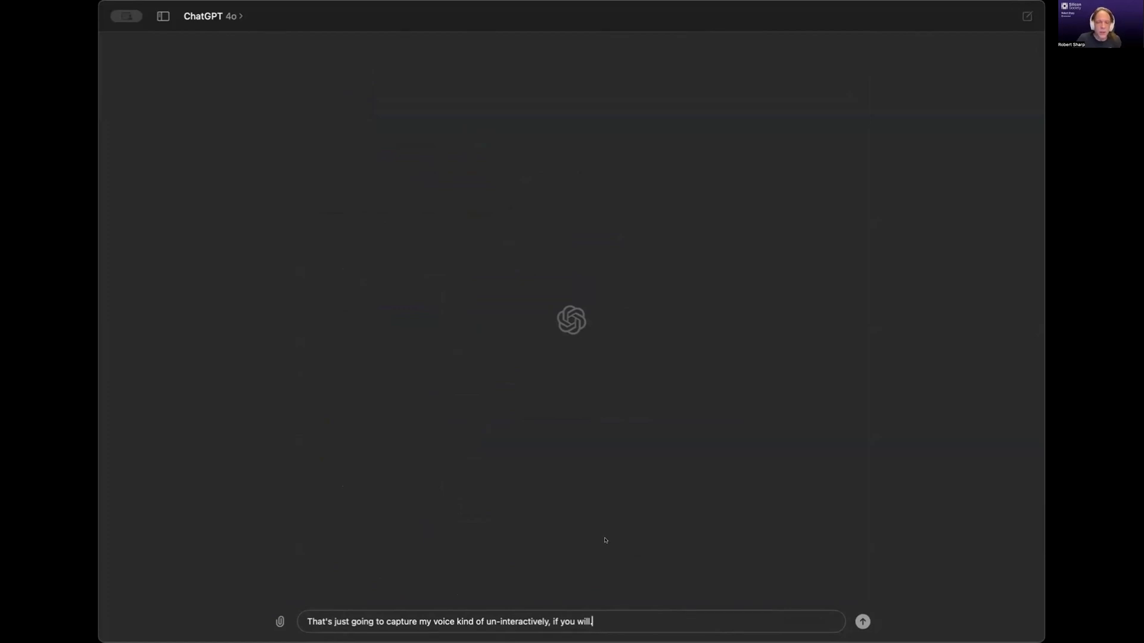